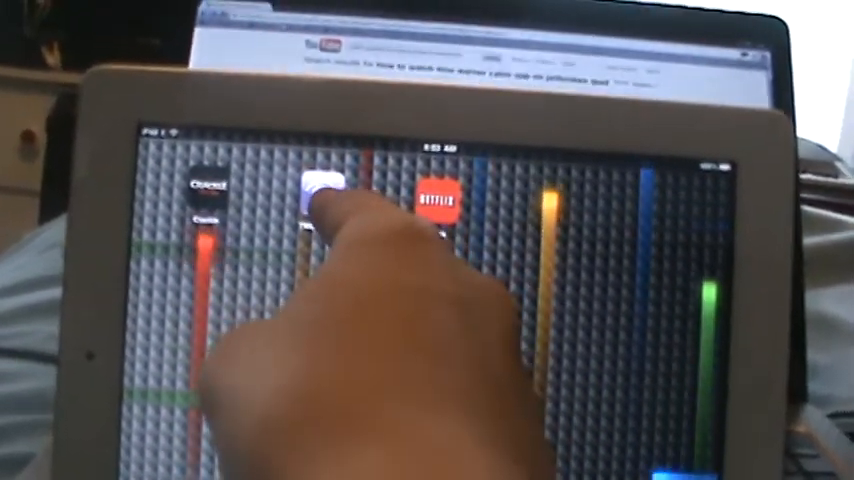
- Launch Safari from the iPad home screen
left_click(320, 190)
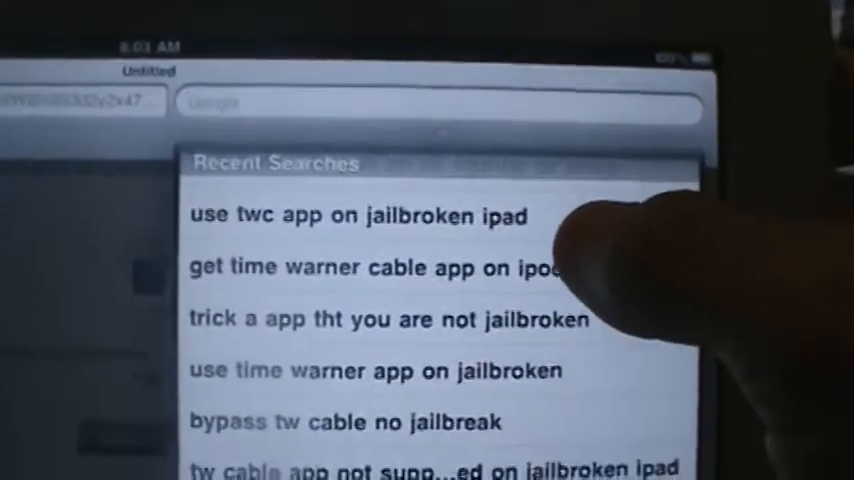
- Rerun the recent search 'use twc app on jailbroken ipad' and scroll the results
left_click(350, 217)
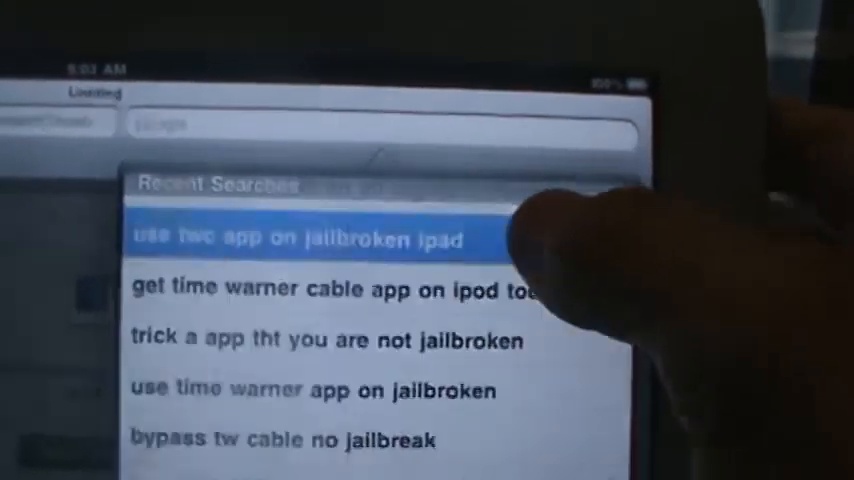
left_click(300, 238)
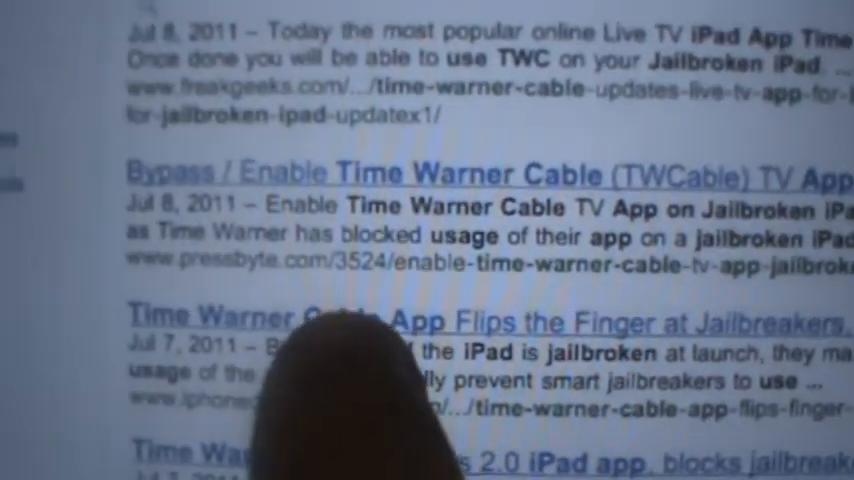
scroll("down", 3)
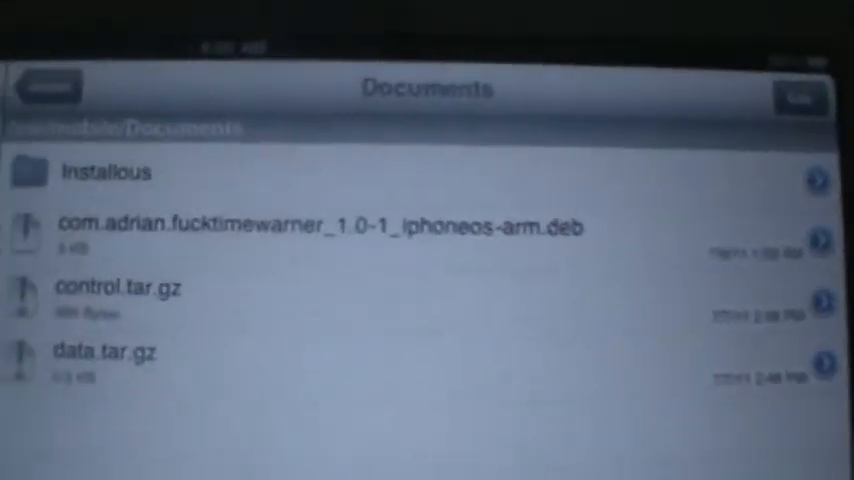
- Tap the Time Warner bypass .deb to show ZIP Viewer, Unarchiver and Installer options
left_click(320, 226)
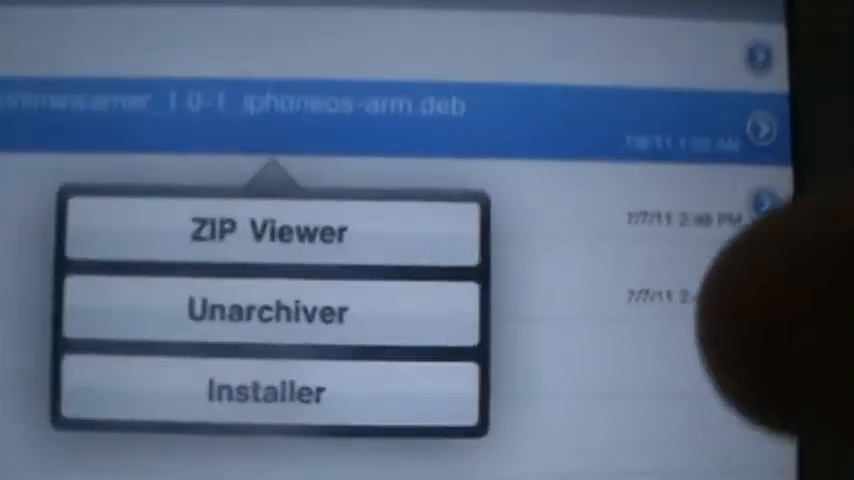